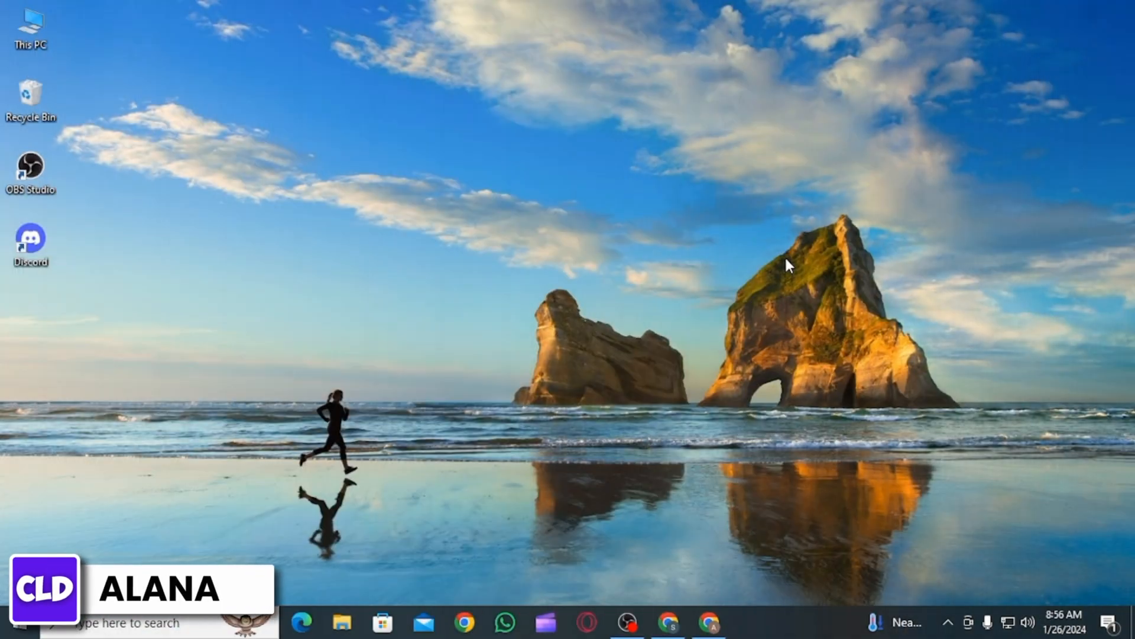
{"action": "left_click", "coordinate": [708, 621]}
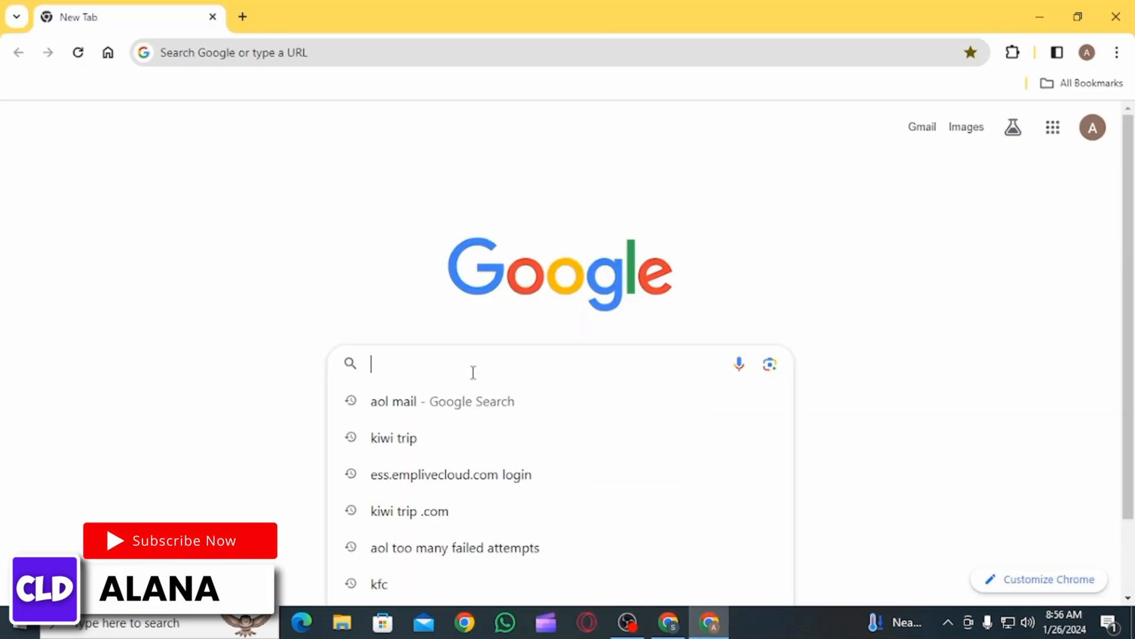
{"action": "type", "text": "https://ess.emplivecloud.com/"}
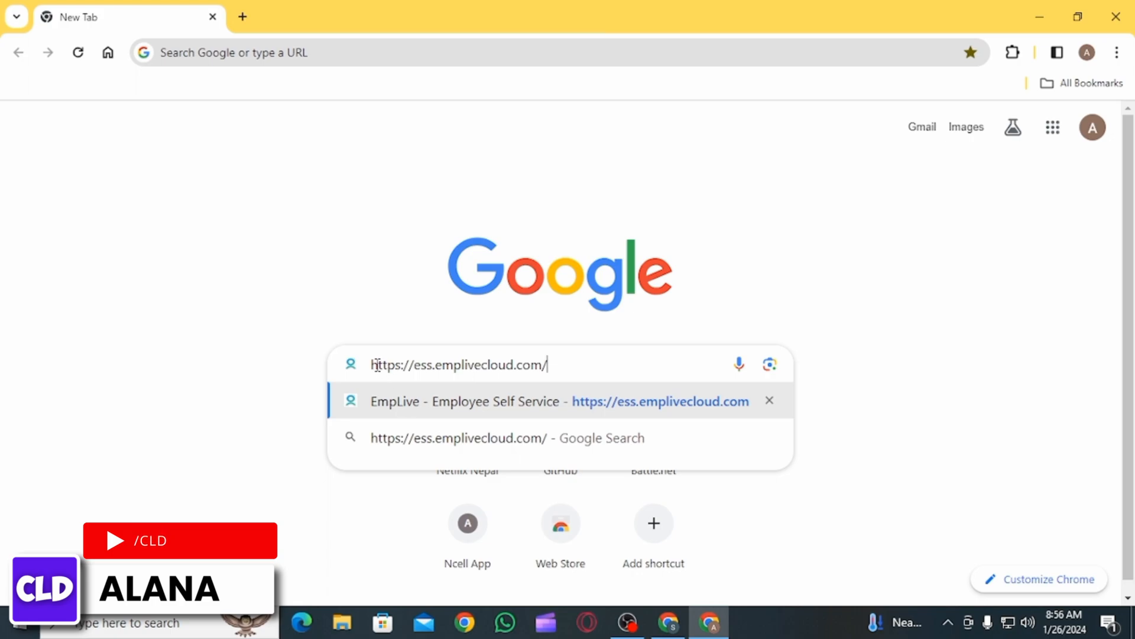
{"action": "triple_click", "coordinate": [459, 364]}
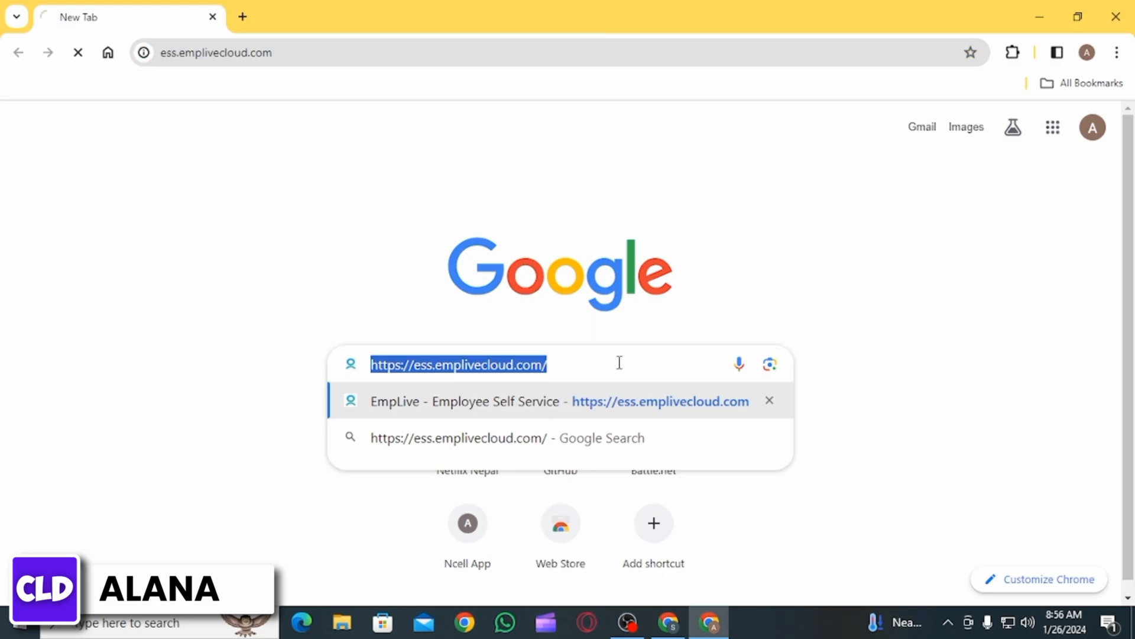
{"action": "key", "text": "Enter"}
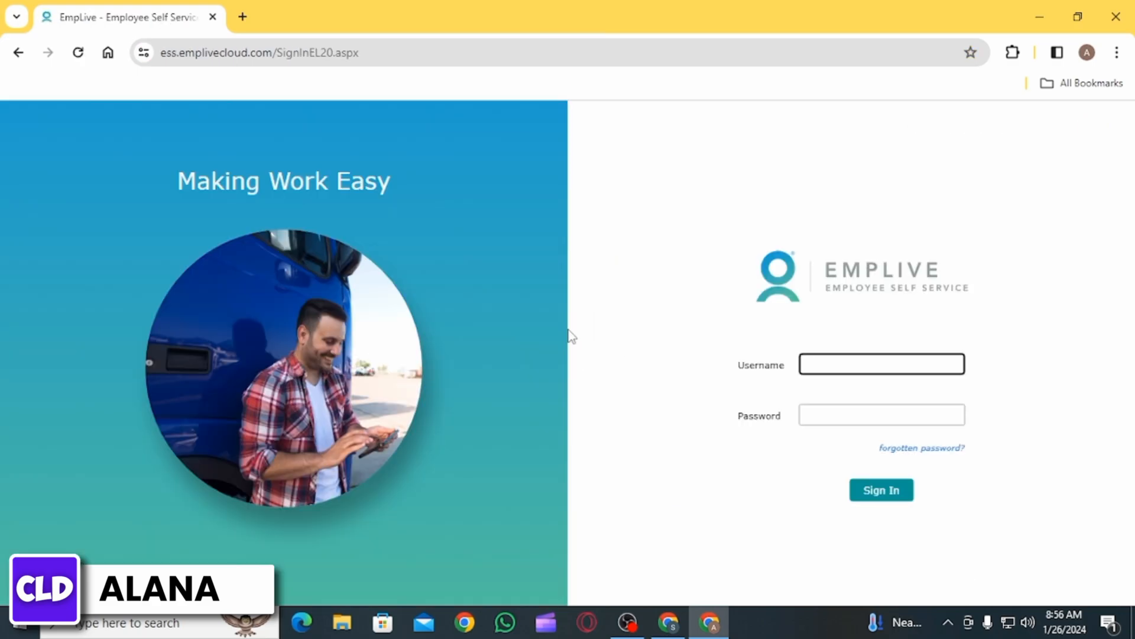
{"action": "mouse_move", "coordinate": [669, 244]}
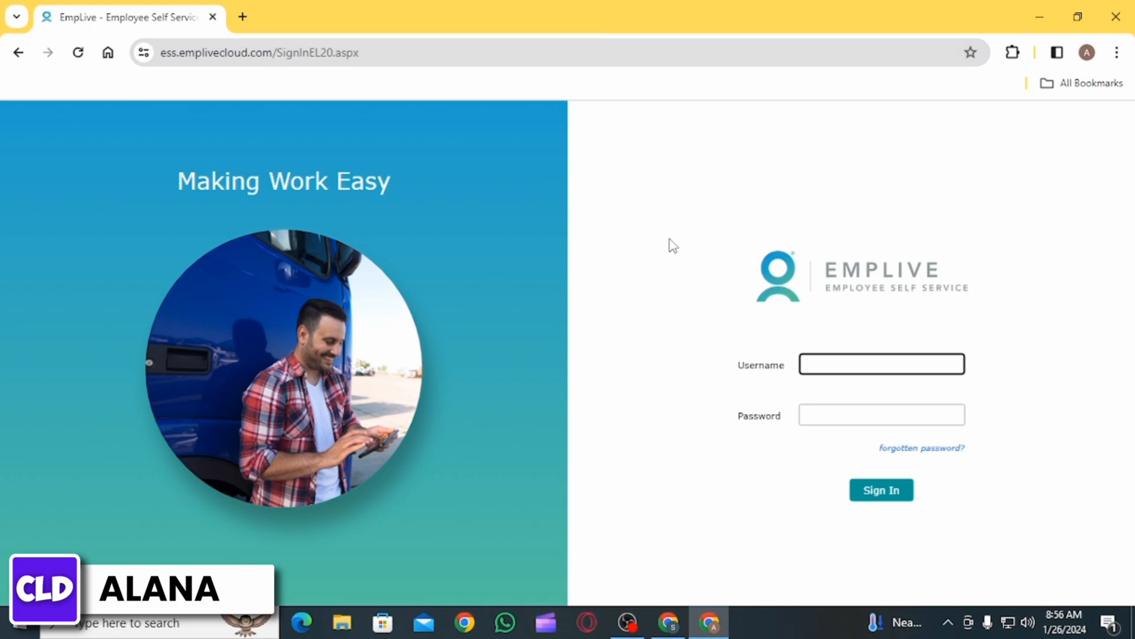
{"action": "mouse_move", "coordinate": [153, 318]}
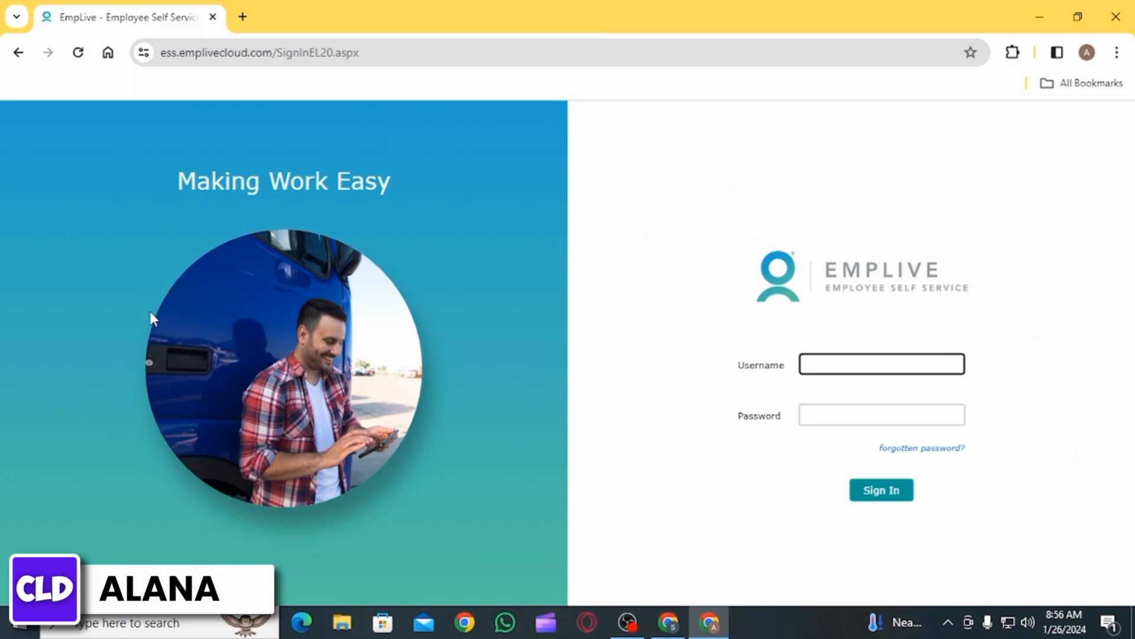
{"action": "mouse_move", "coordinate": [832, 273]}
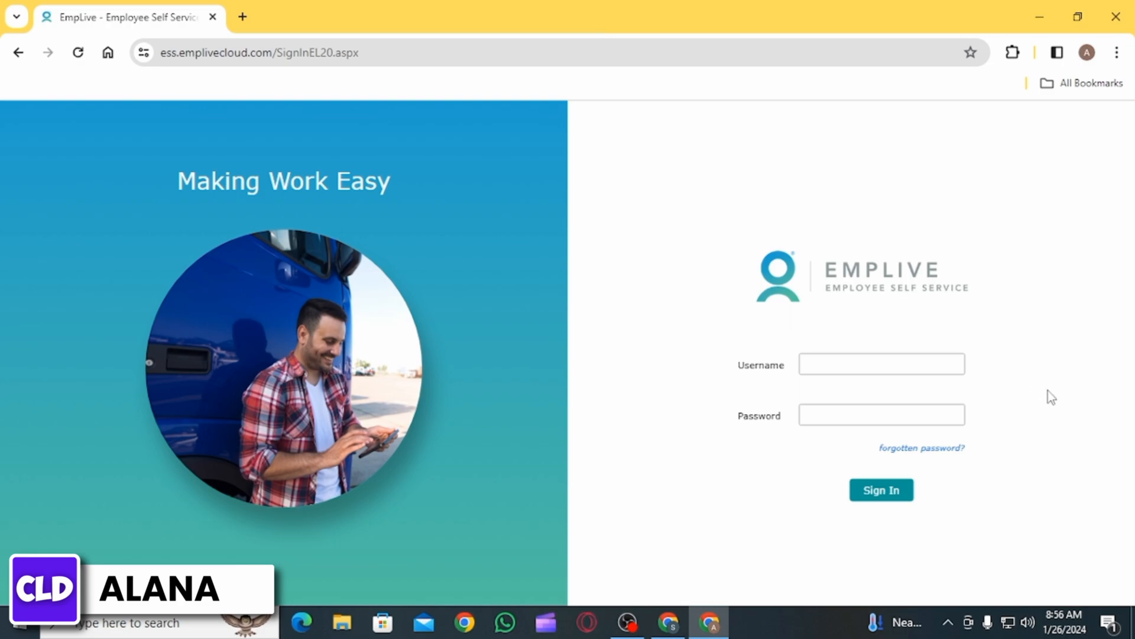
{"action": "left_click", "coordinate": [881, 363]}
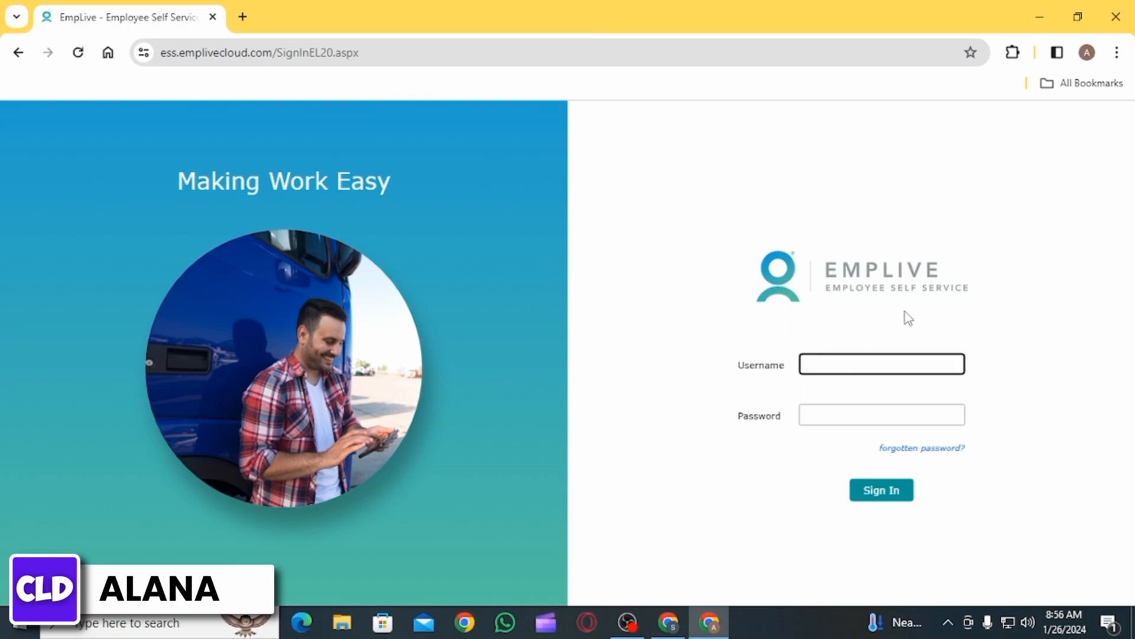
{"action": "type", "text": "alanab"}
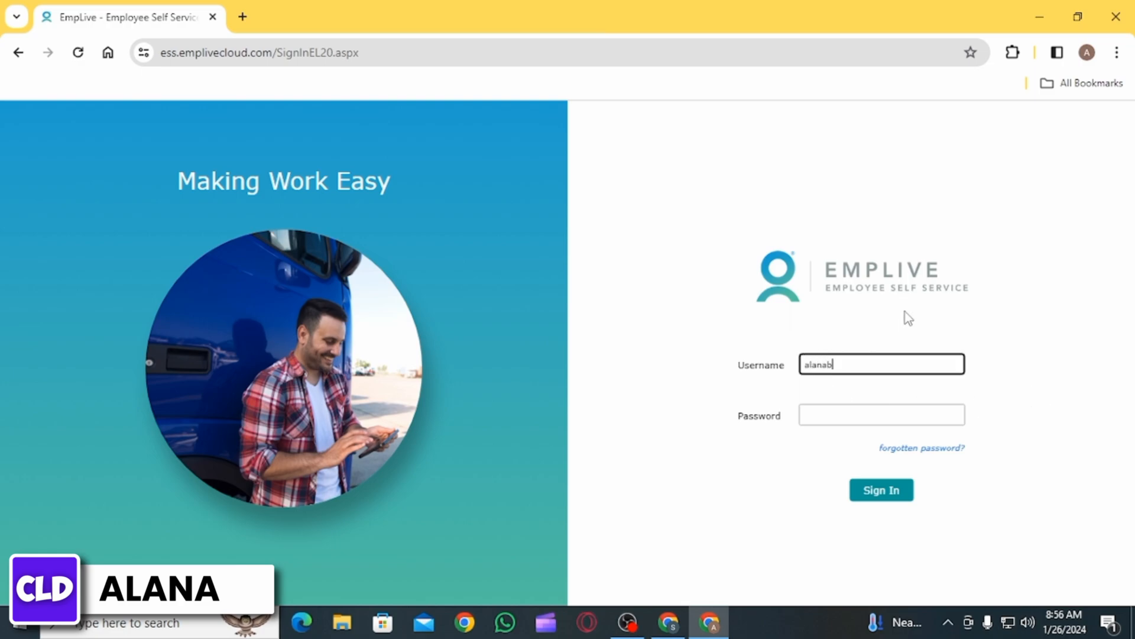
{"action": "type", "text": "oz"}
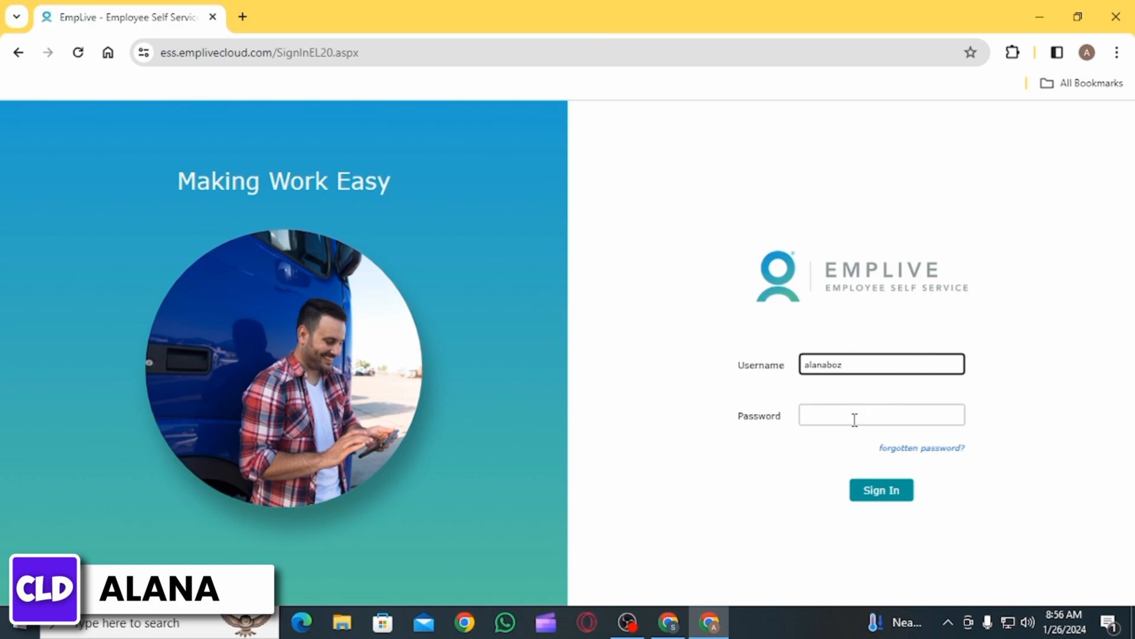
{"action": "type", "text": "••"}
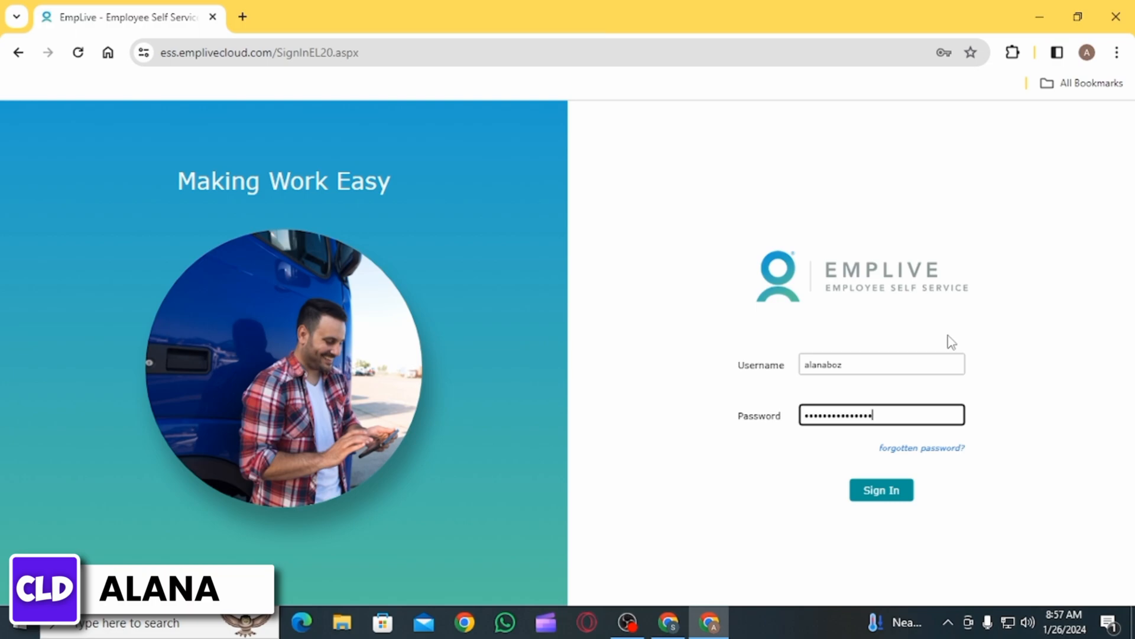
{"action": "mouse_move", "coordinate": [1074, 406]}
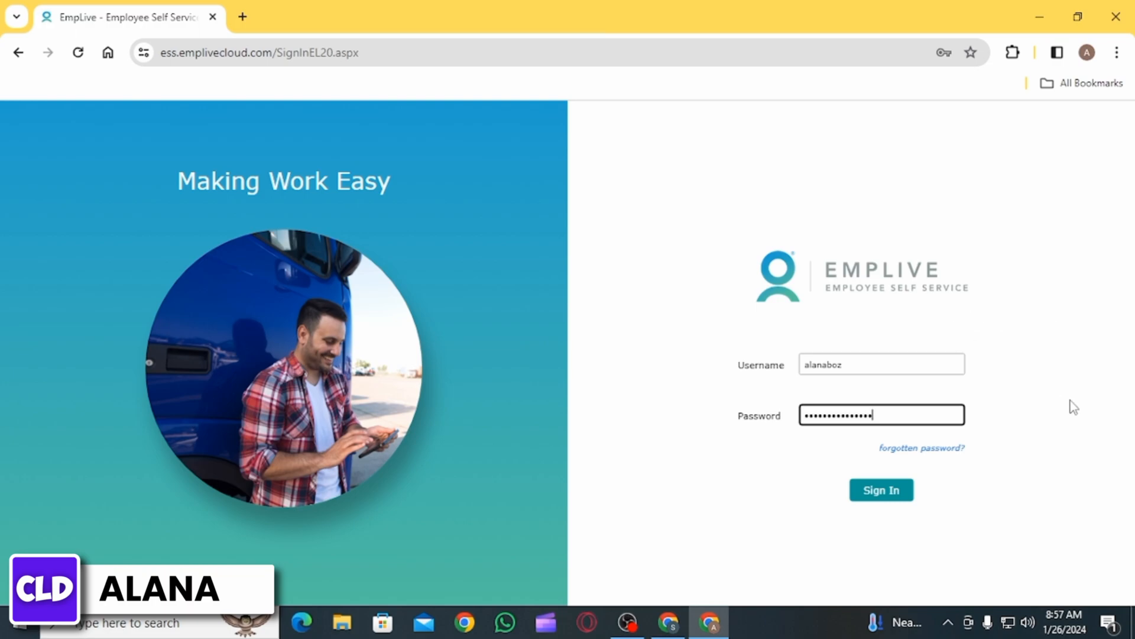
- Go to the Forgot Password page and highlight its reset instructions and forgotten-username note
{"action": "left_click", "coordinate": [922, 447]}
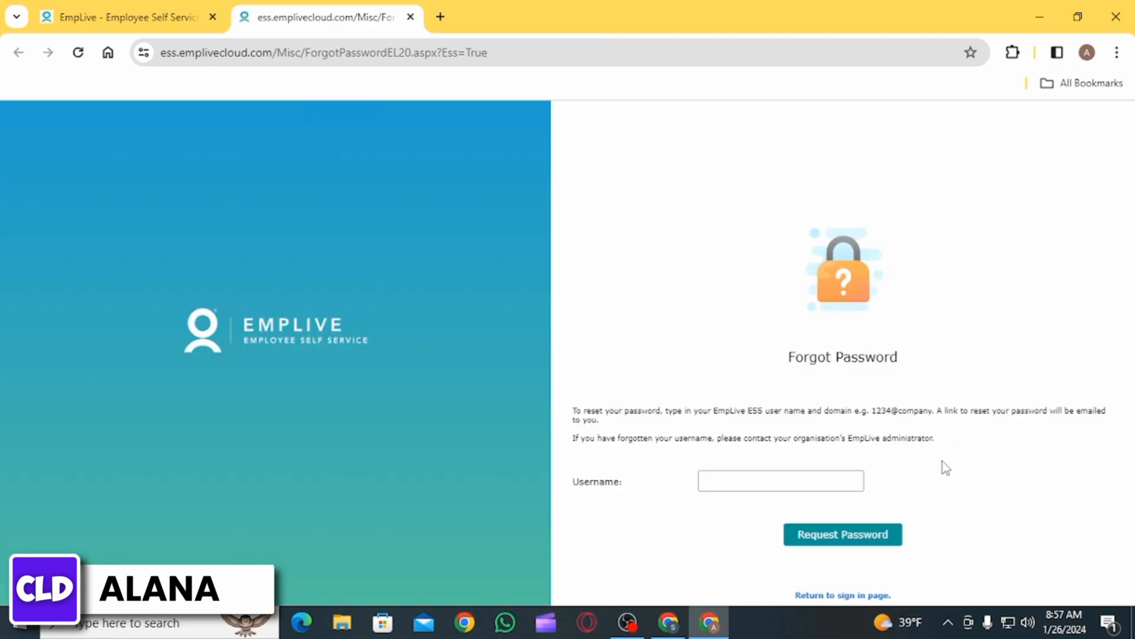
{"action": "mouse_move", "coordinate": [1010, 393]}
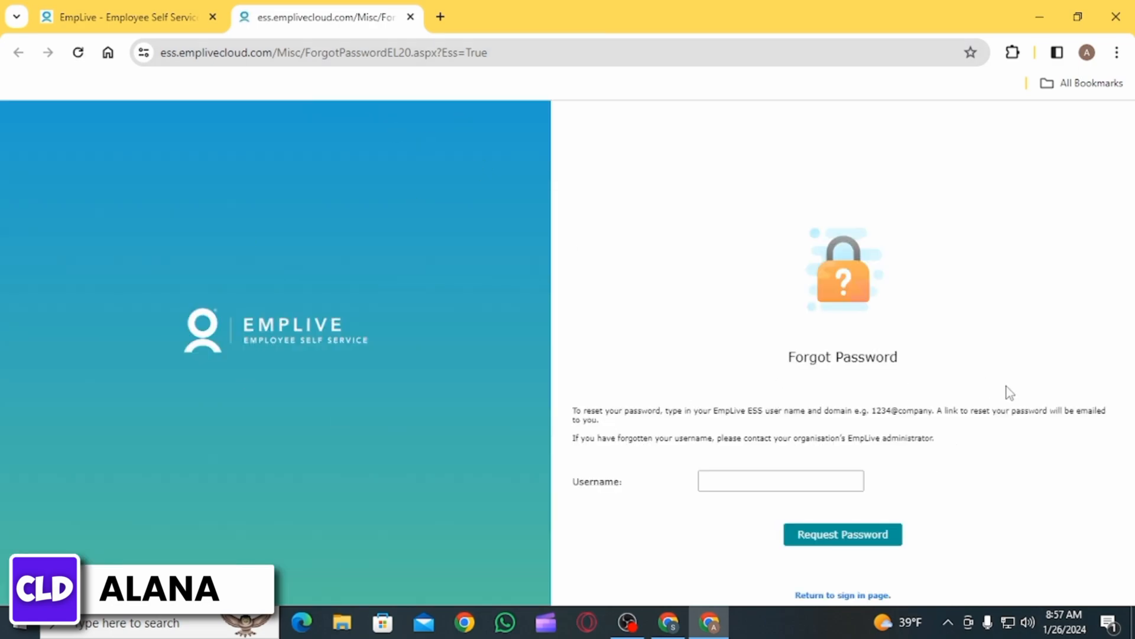
{"action": "left_click_drag", "start_coordinate": [572, 410], "coordinate": [615, 410]}
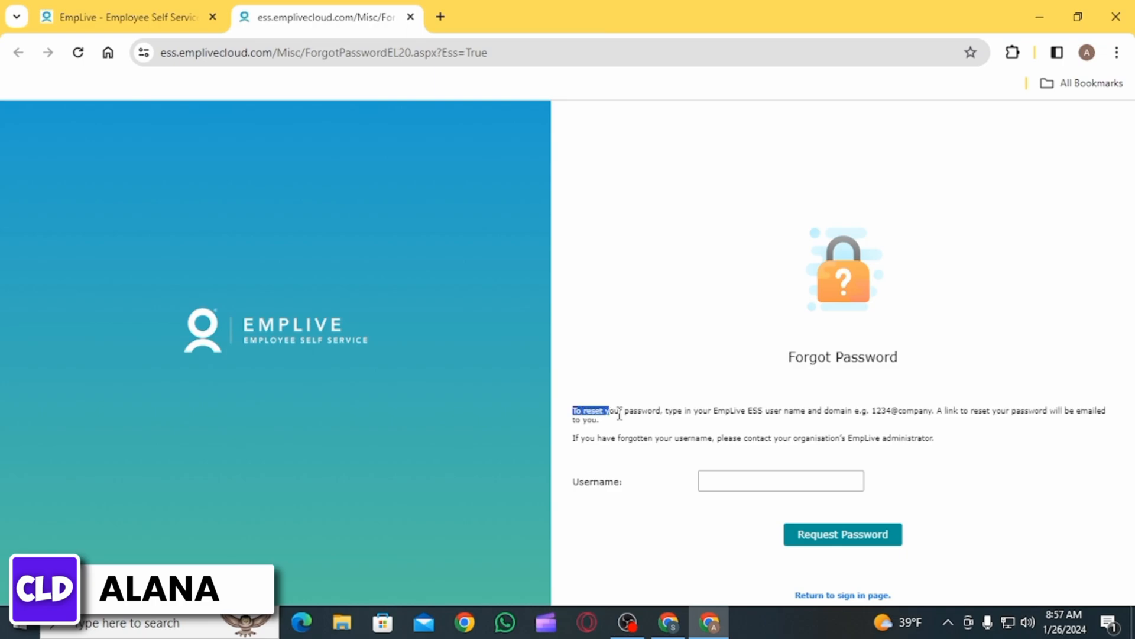
{"action": "left_click_drag", "start_coordinate": [572, 410], "coordinate": [731, 419]}
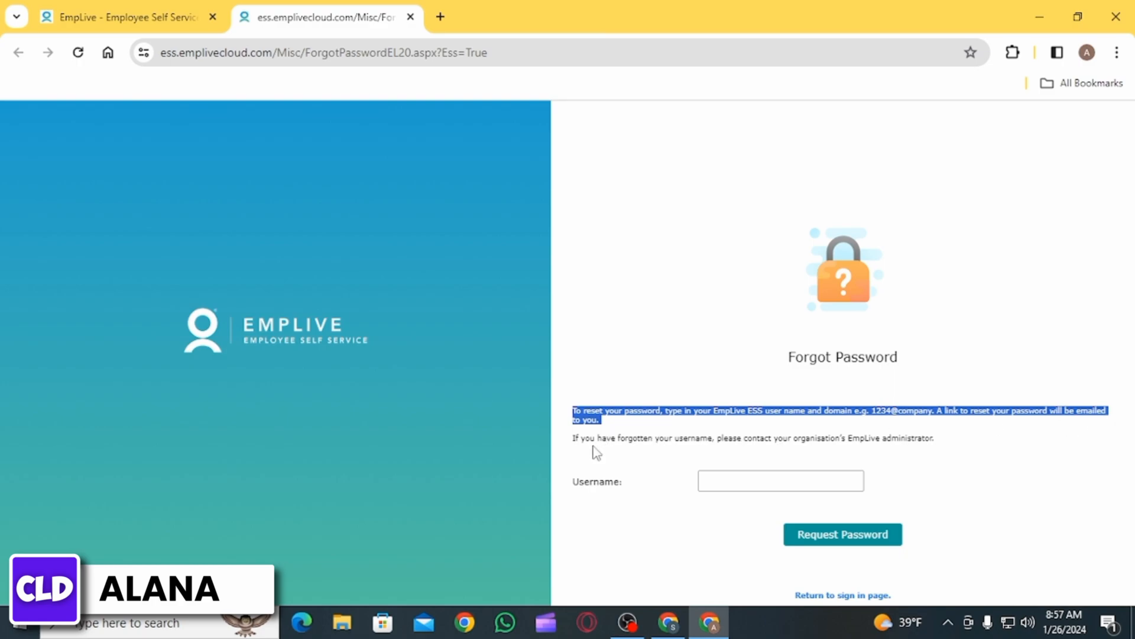
{"action": "left_click_drag", "start_coordinate": [572, 438], "coordinate": [934, 438]}
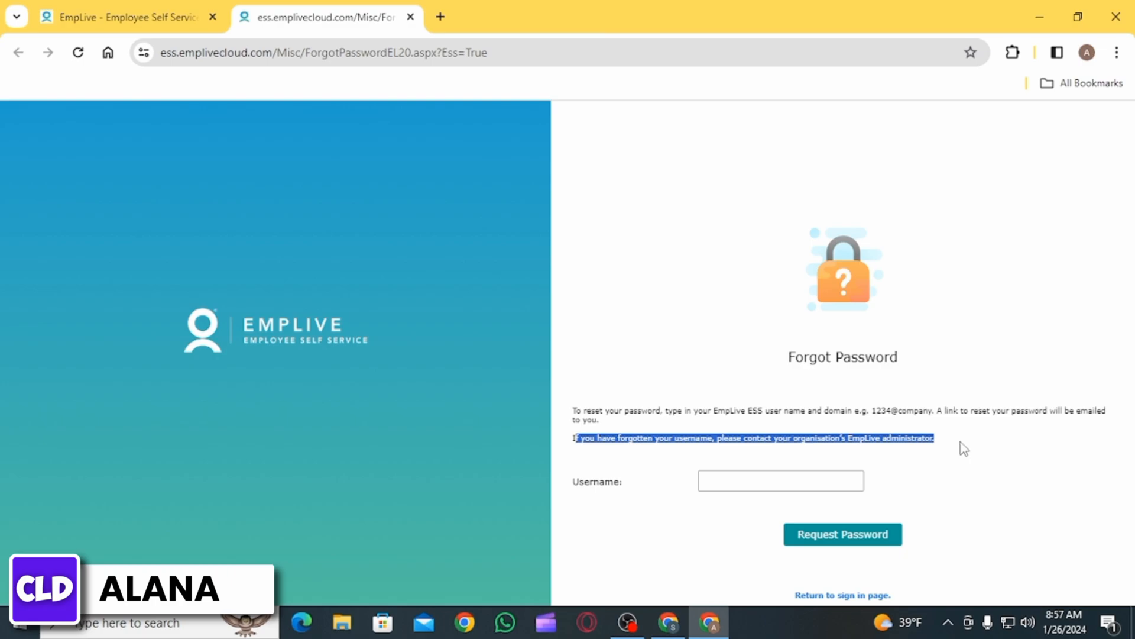
{"action": "left_click", "coordinate": [956, 439]}
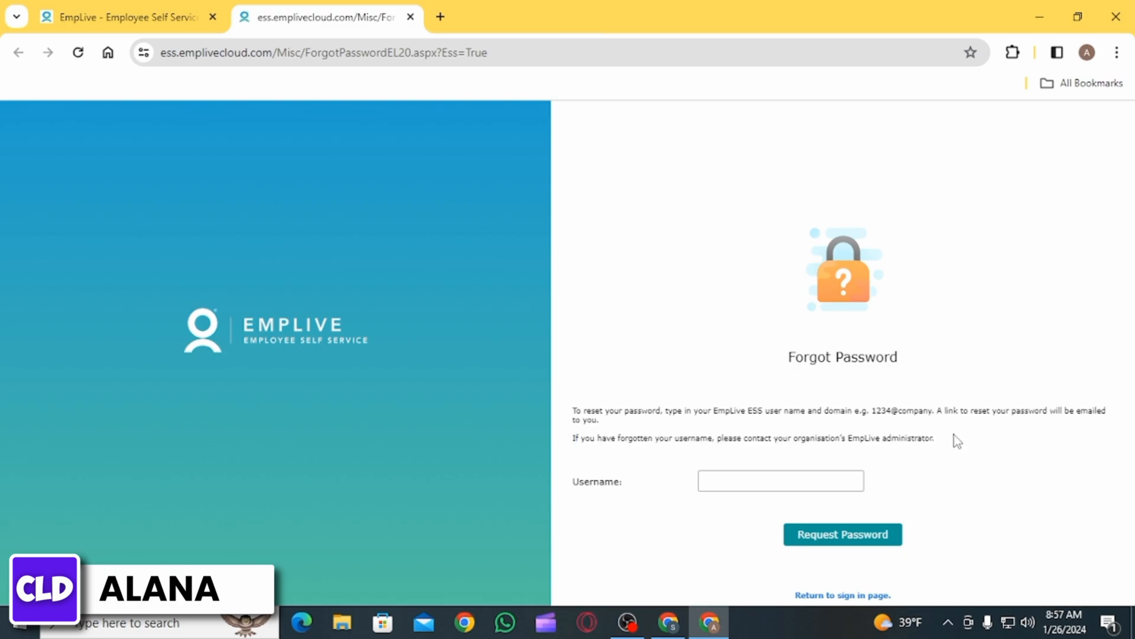
{"action": "mouse_move", "coordinate": [929, 454]}
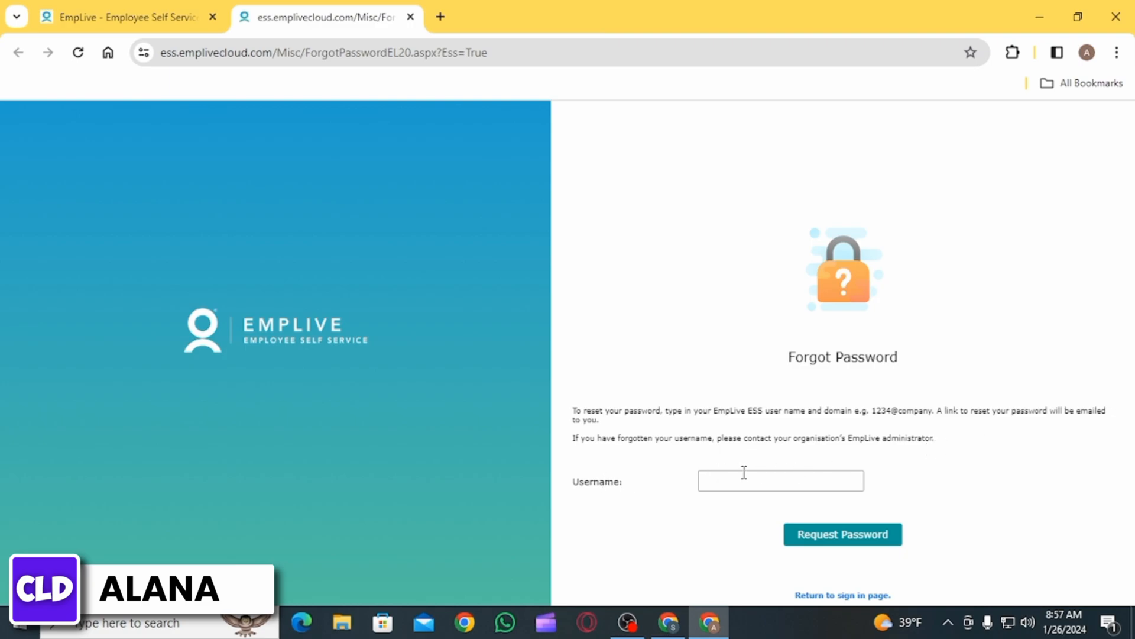
{"action": "left_click", "coordinate": [780, 480]}
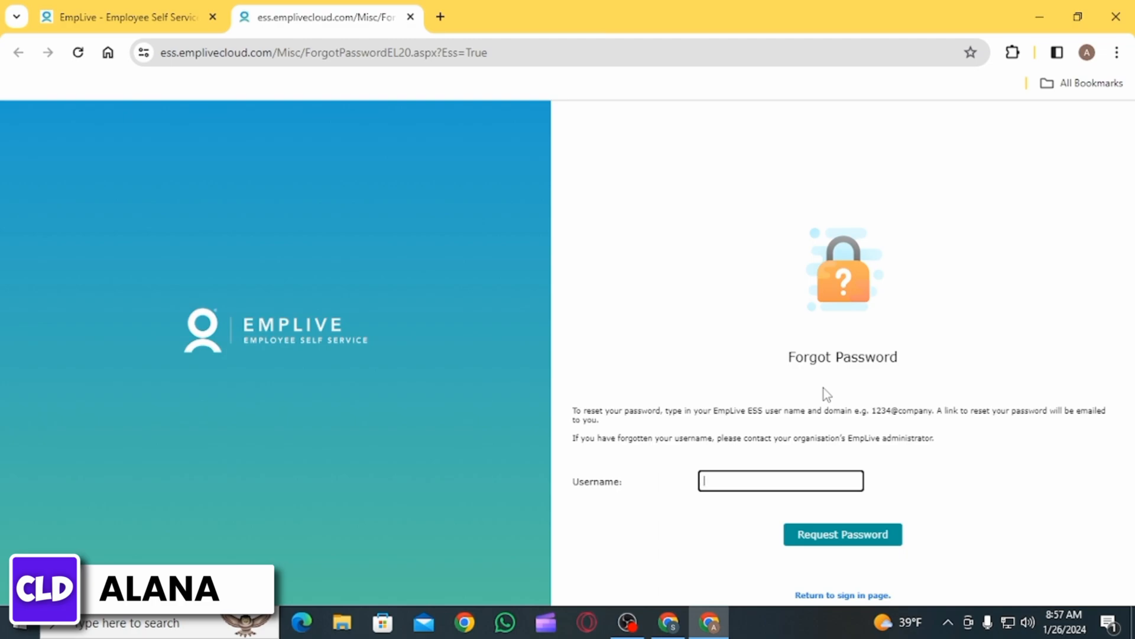
{"action": "type", "text": "alanaboz"}
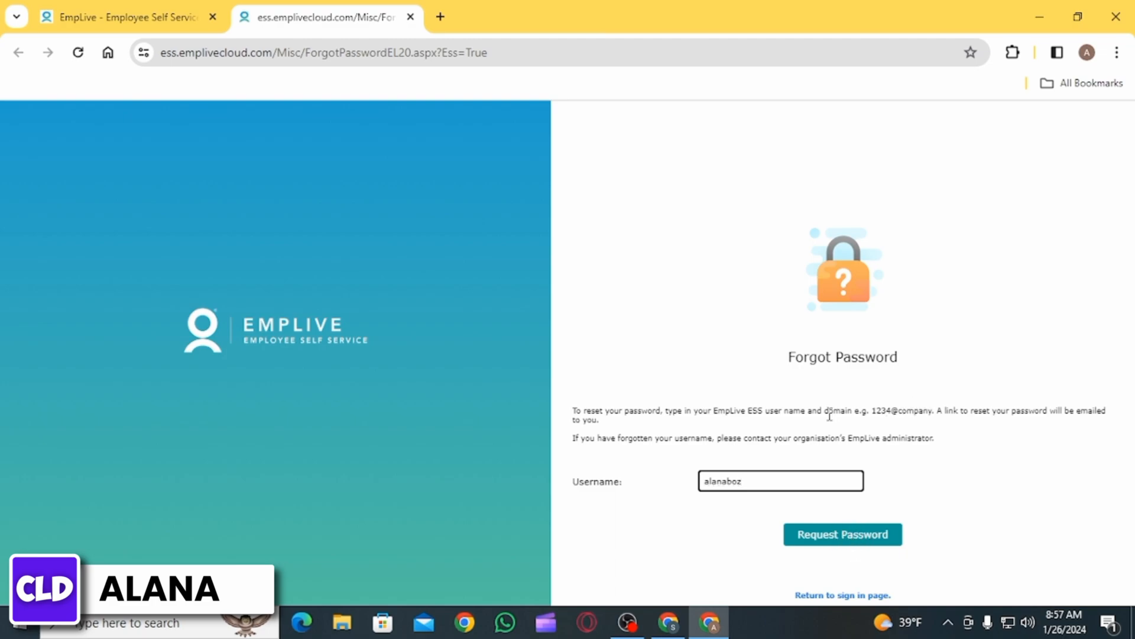
{"action": "mouse_move", "coordinate": [1020, 433]}
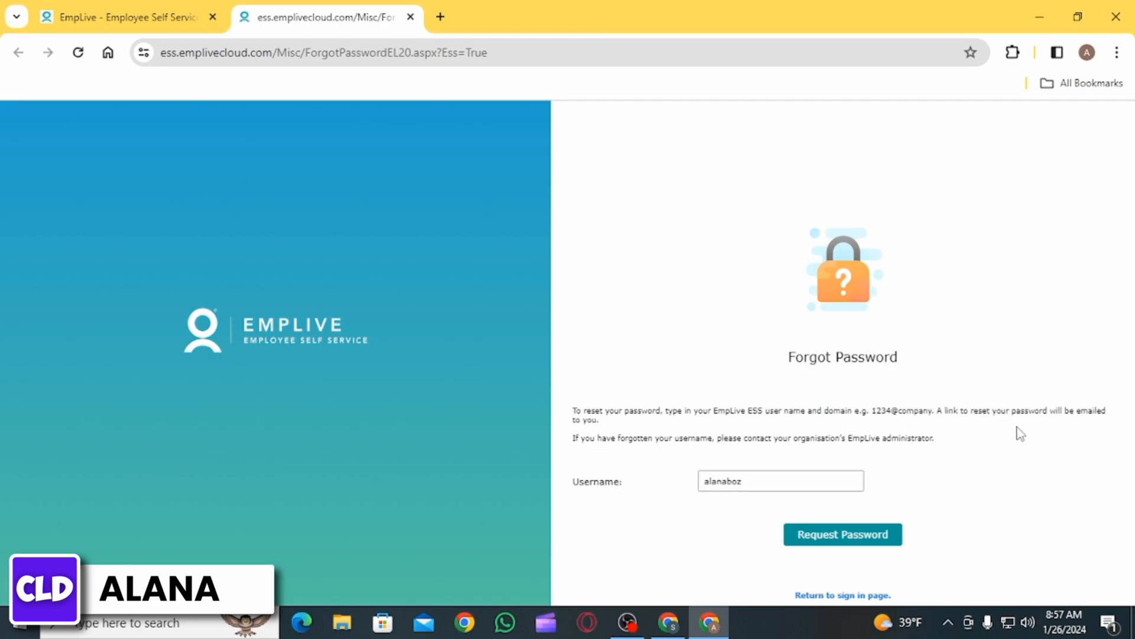
{"action": "left_click", "coordinate": [842, 594]}
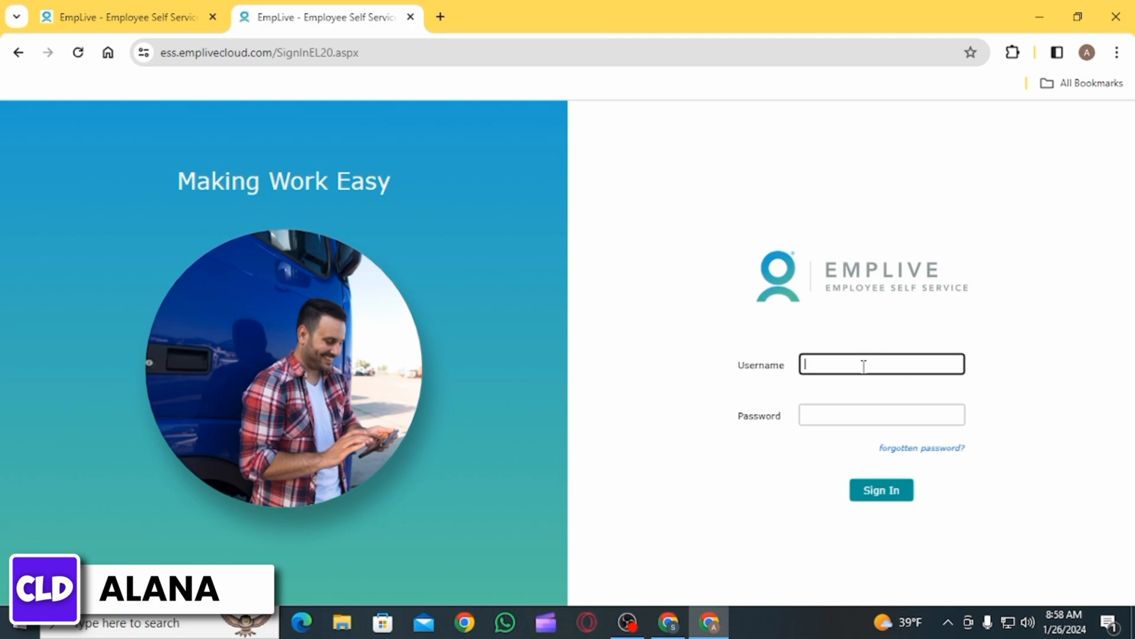
{"action": "type", "text": "alanaboz"}
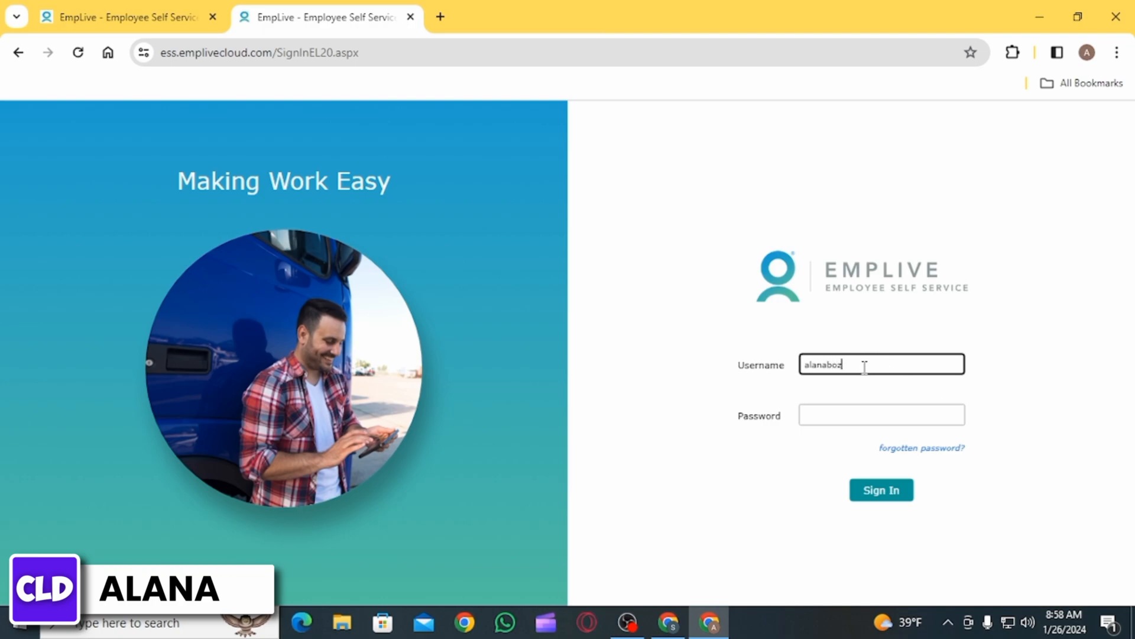
{"action": "type", "text": "••••••"}
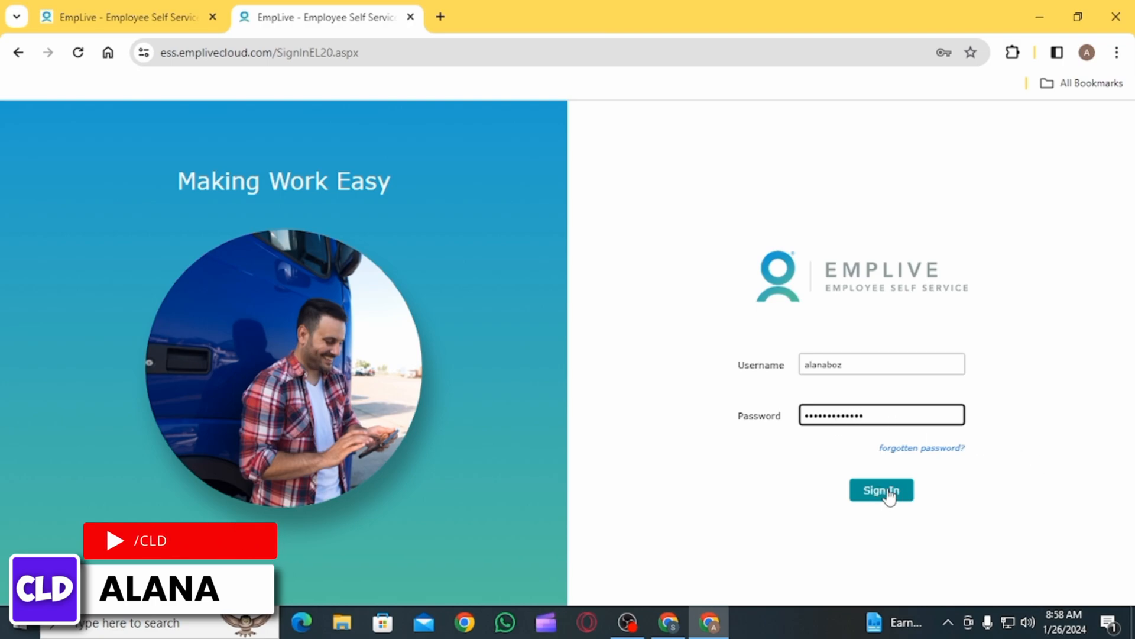
{"action": "mouse_move", "coordinate": [805, 507]}
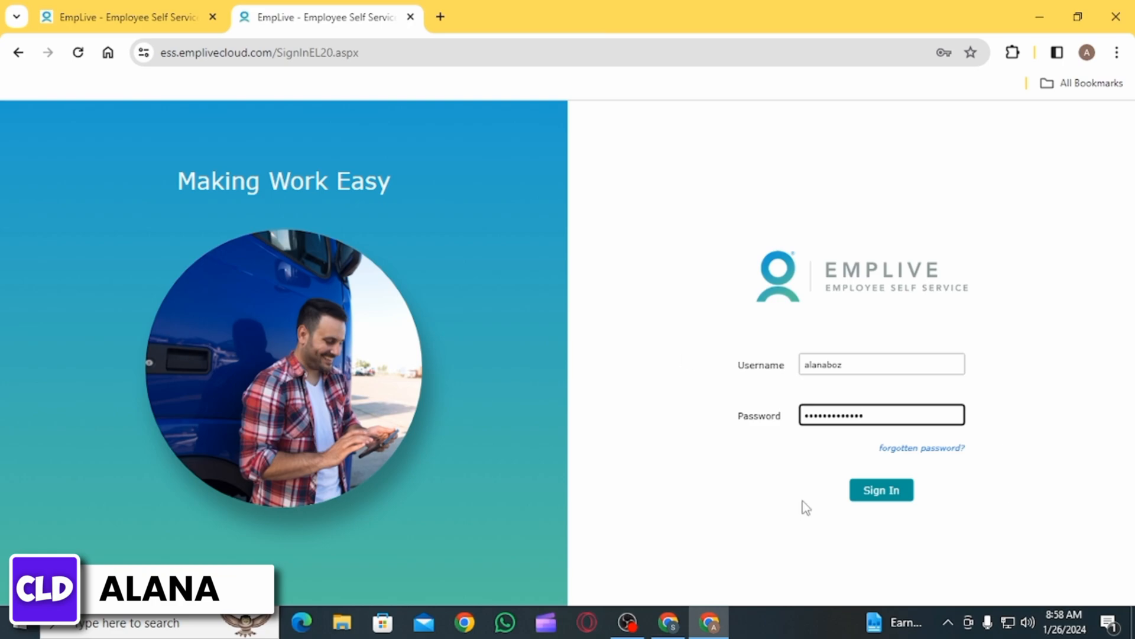
{"action": "mouse_move", "coordinate": [1098, 325]}
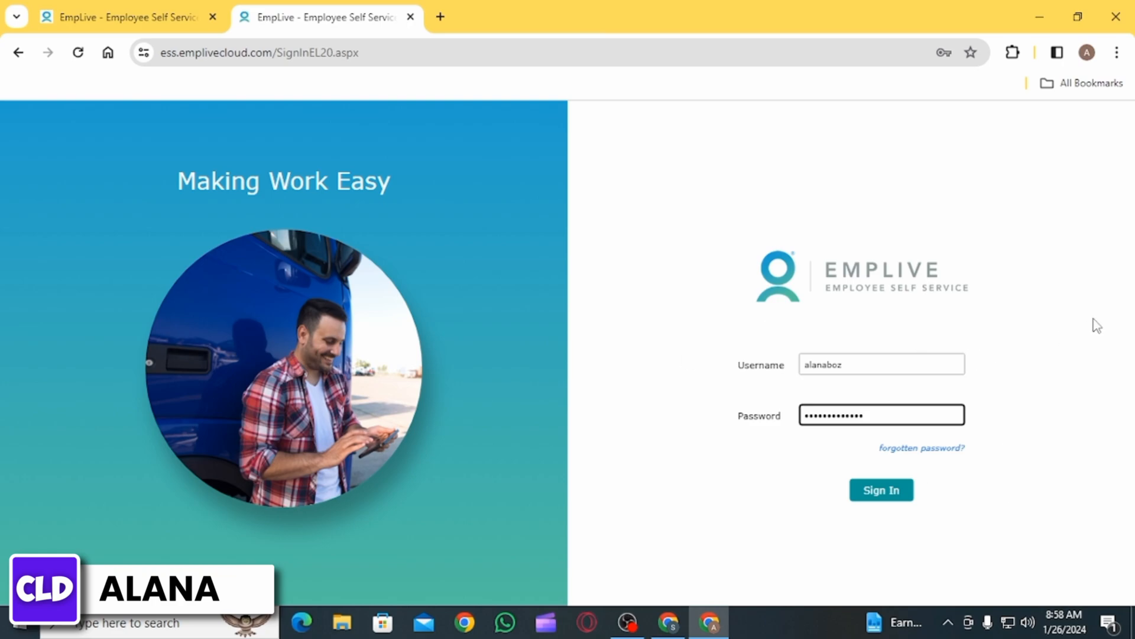